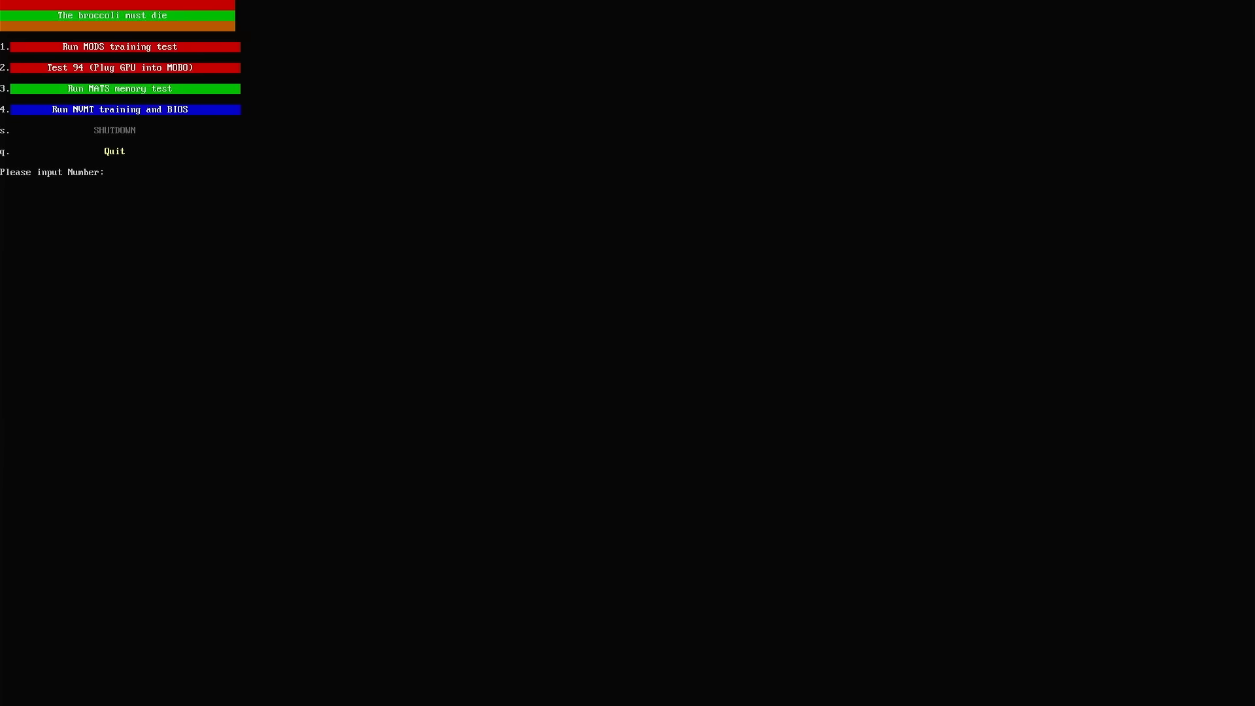
Enter option 1 at the MODS menu to run the memory training test
text(1)
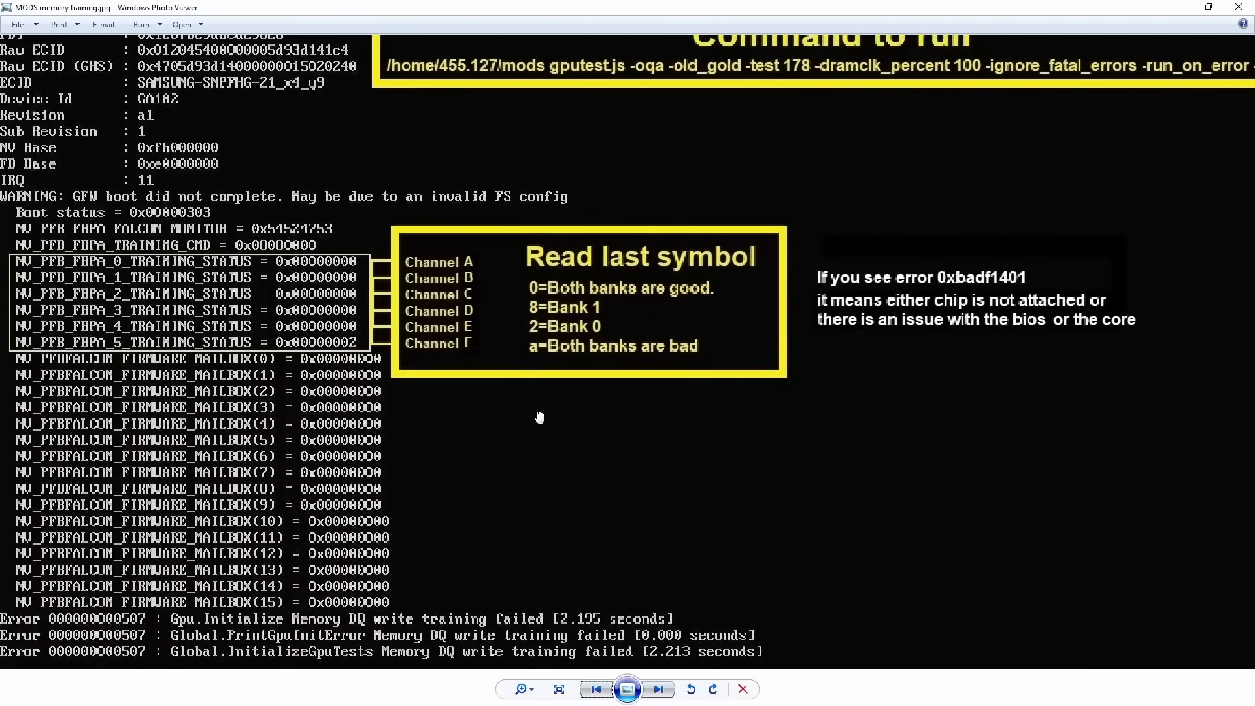
mouse_move(528, 317)
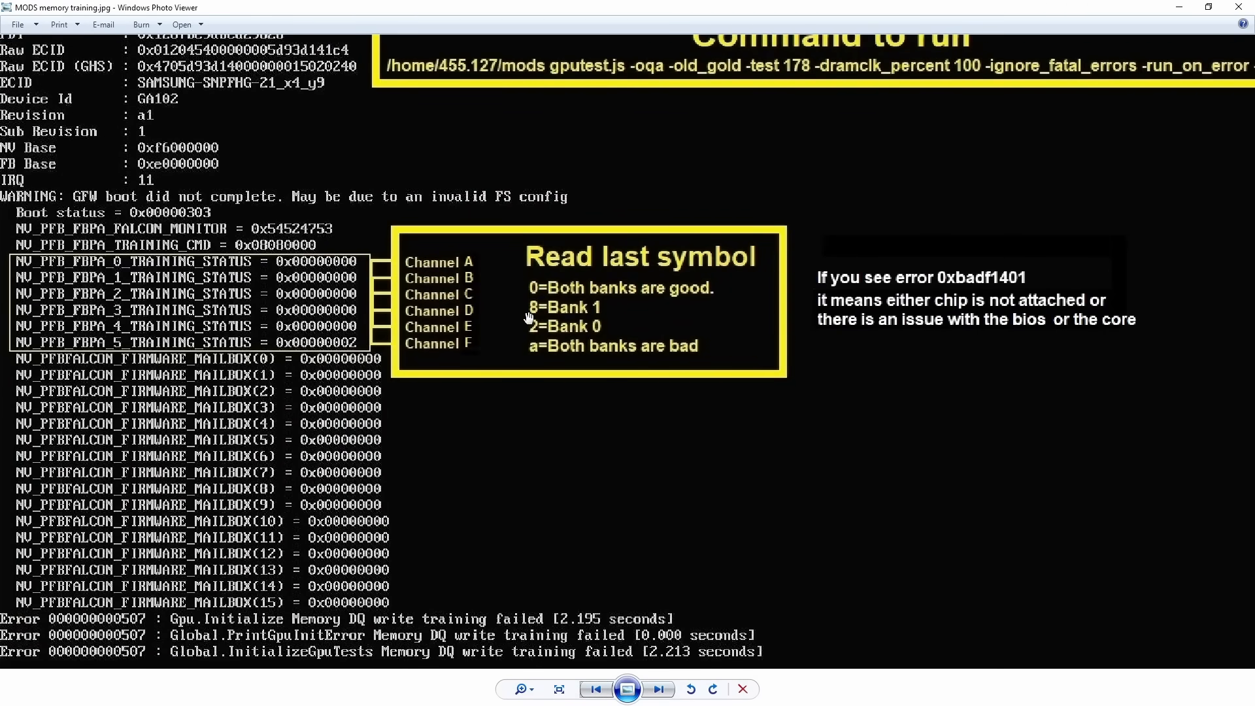
mouse_move(504, 304)
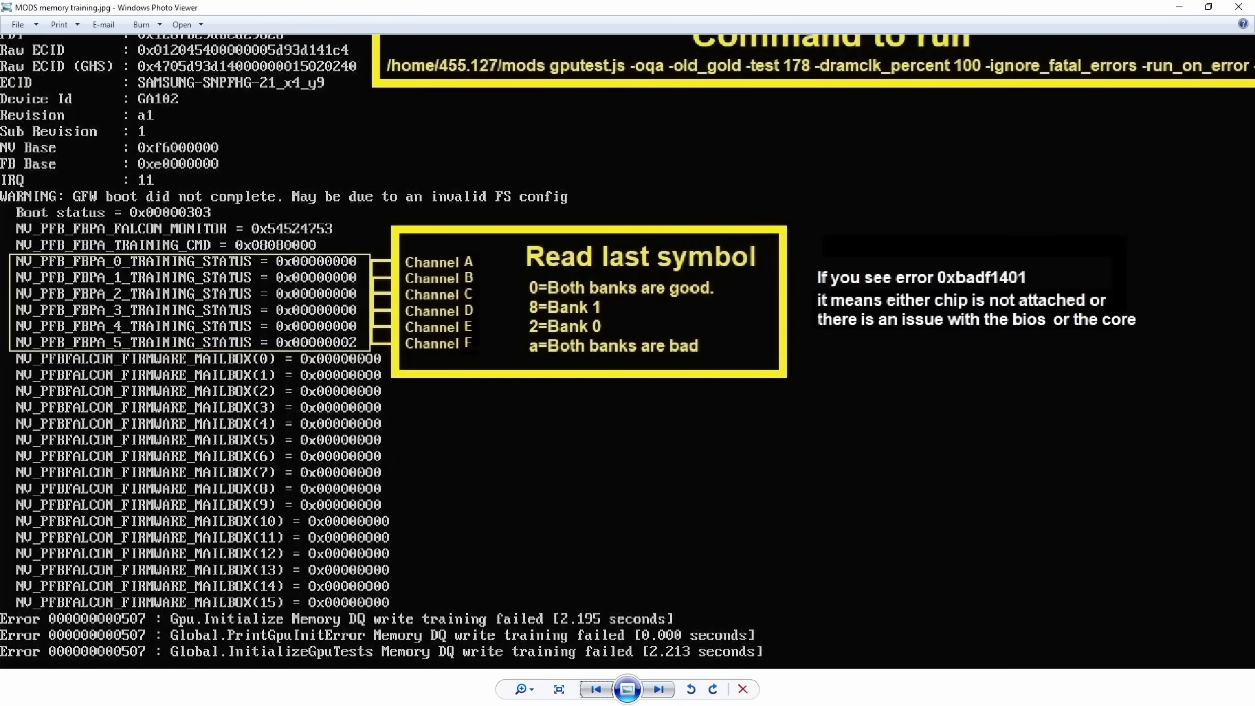
Advance to the Zotak 3080 Ti board image showing chip positions by channel and bank
click(658, 688)
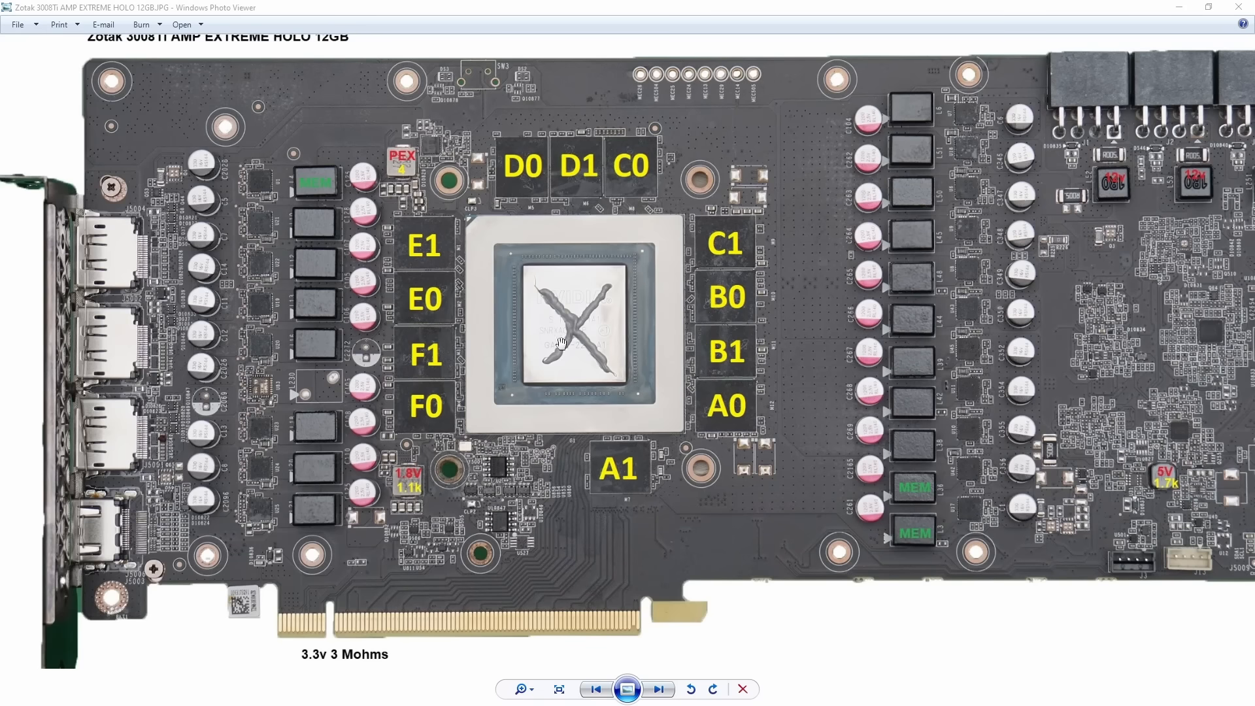
mouse_move(442, 592)
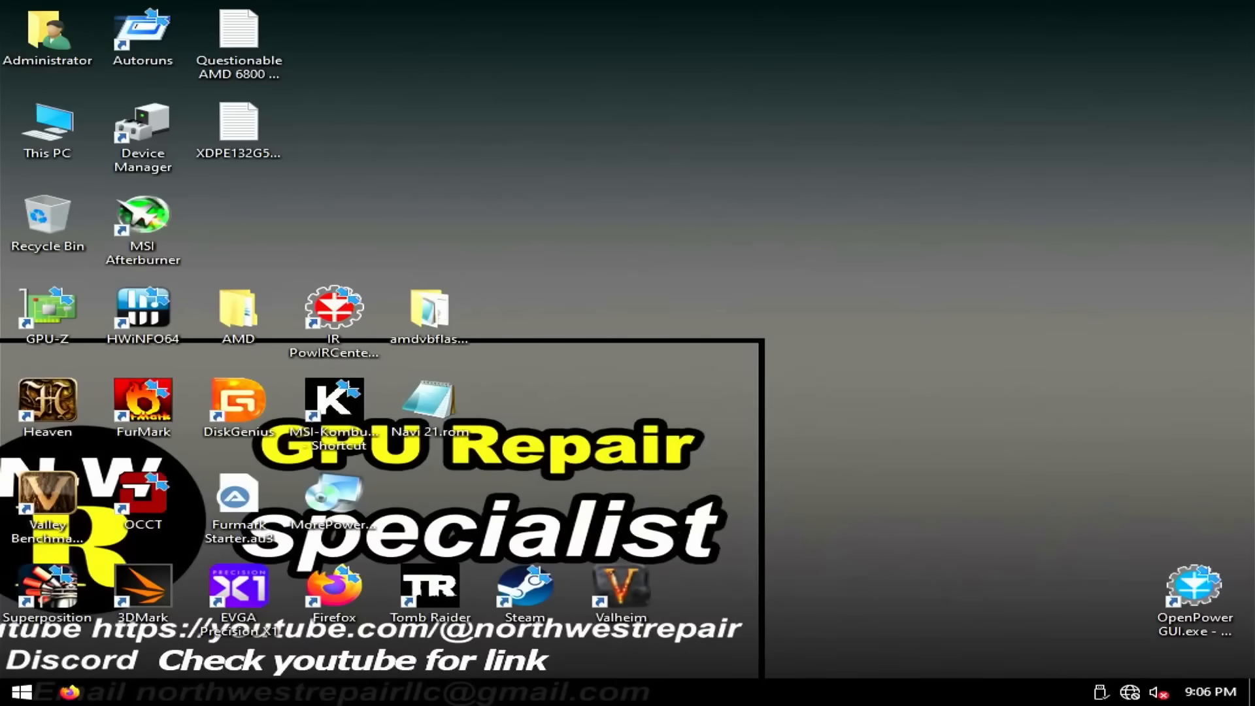
Launch GPU-Z from the desktop to check the repaired card
double_click(47, 312)
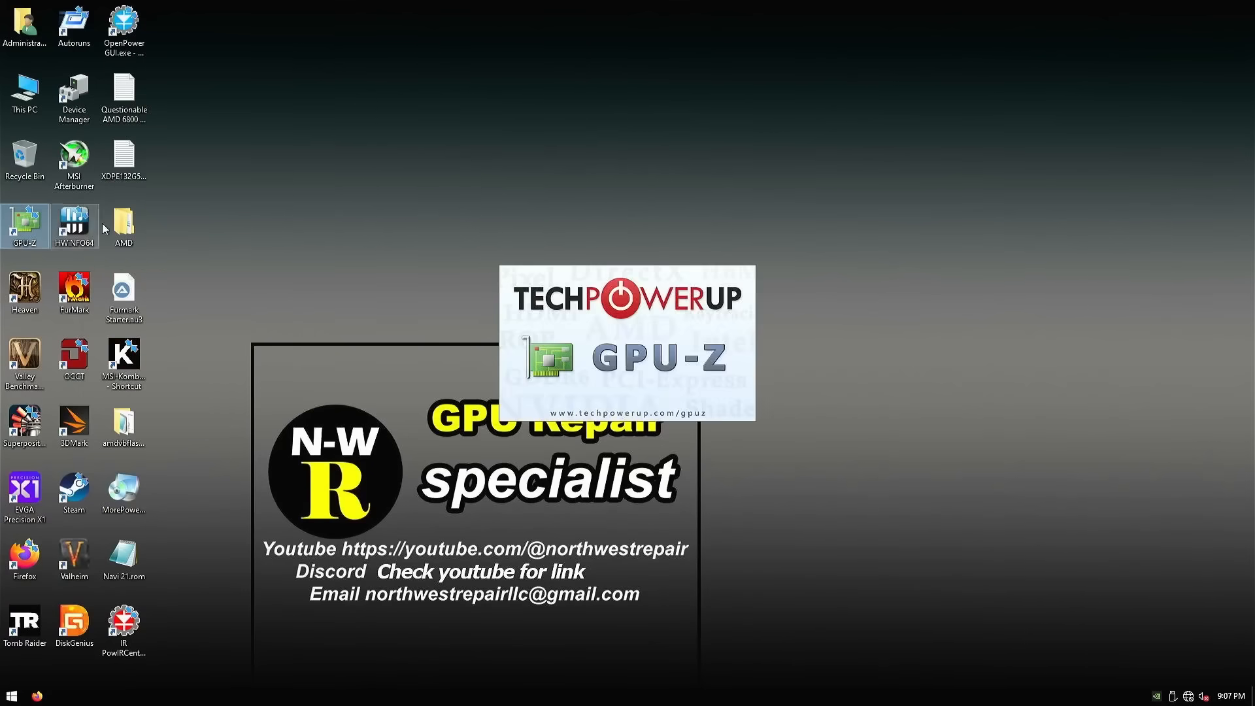